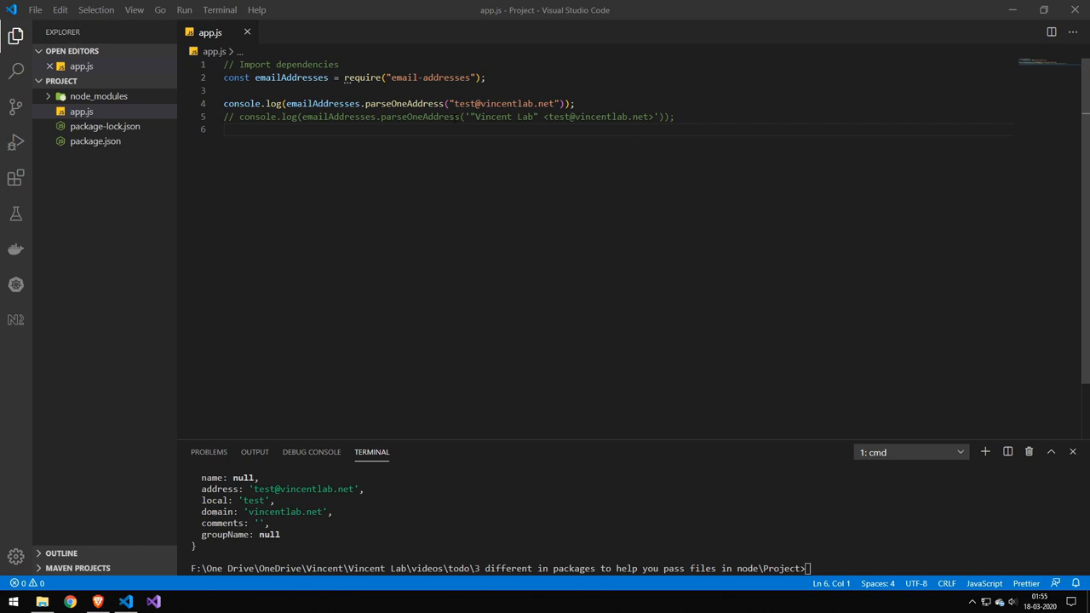
- Switch app.js to parseOneAddress with the quoted display name and run node app
{"action": "double_click", "coordinate": [504, 103]}
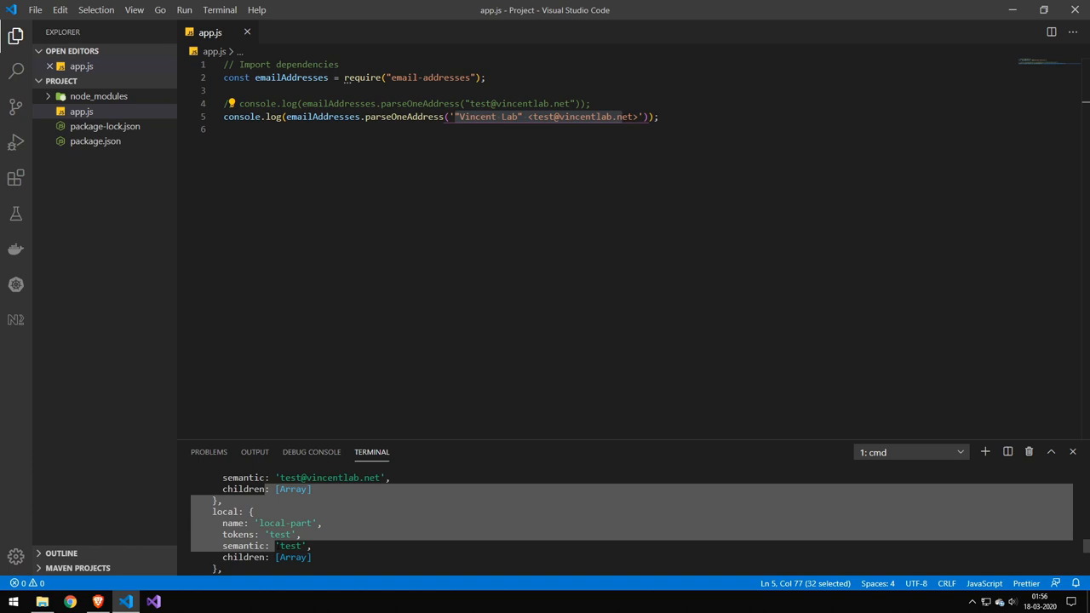
{"action": "key", "text": "Return"}
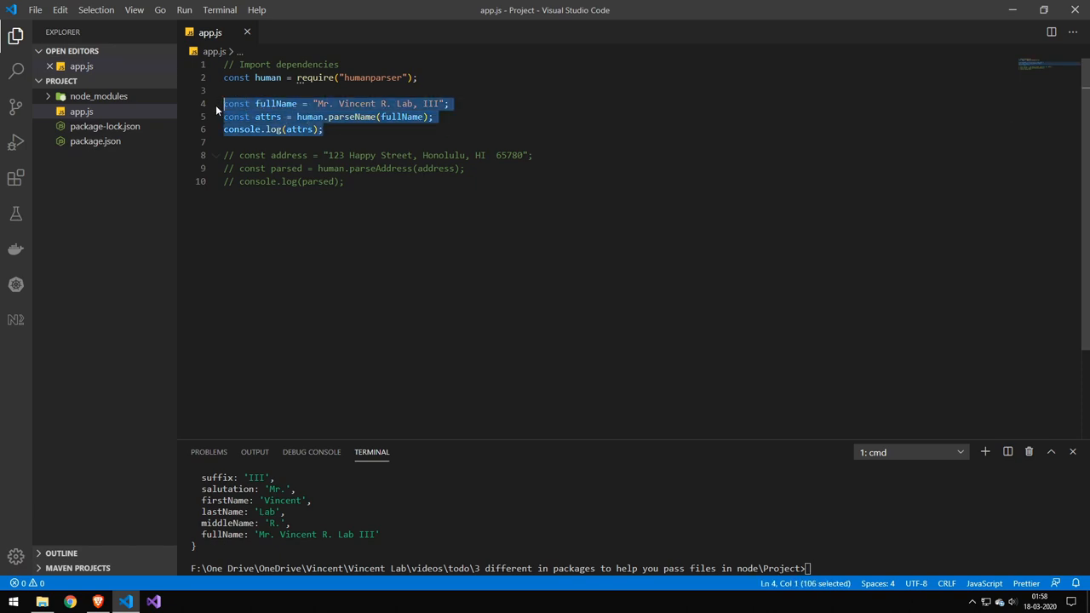
- Comment out the parseName lines and uncomment the Honolulu parseAddress lines
{"action": "key", "text": "ctrl+/"}
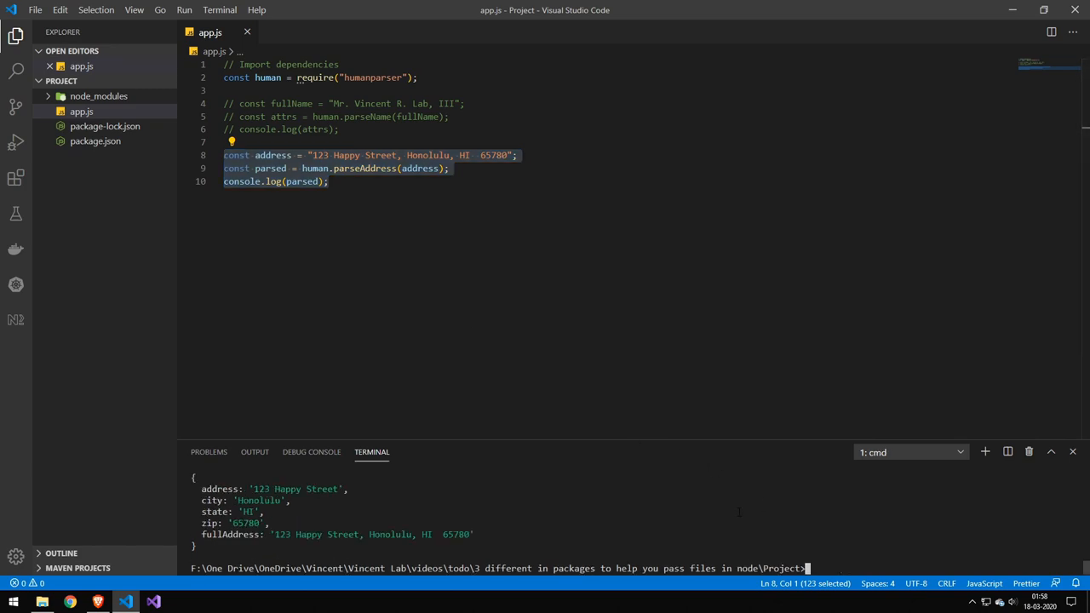
{"action": "mouse_move", "coordinate": [453, 311]}
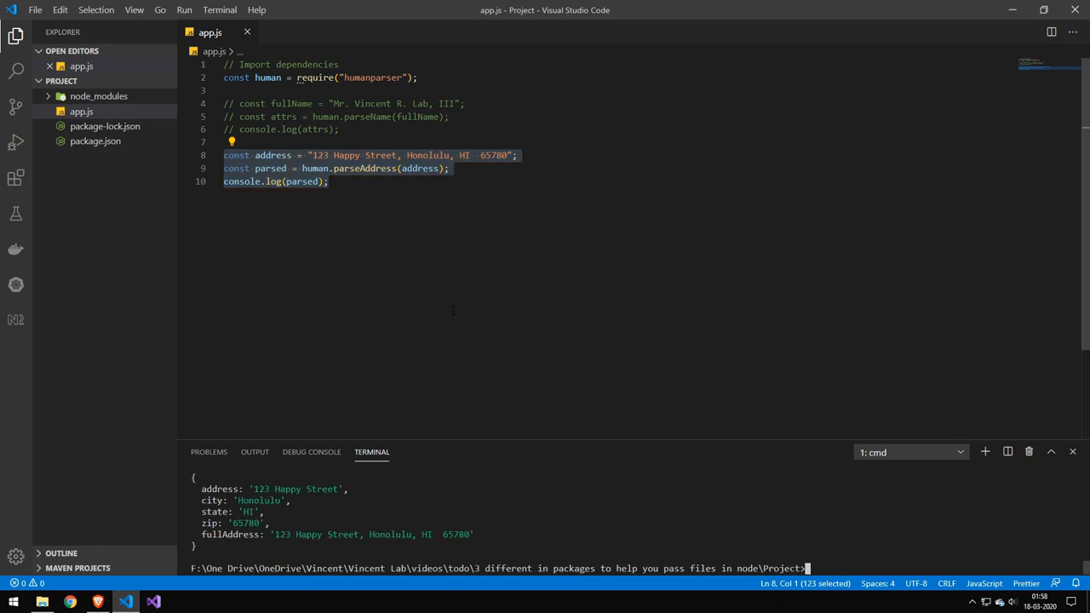
{"action": "left_click", "coordinate": [334, 155]}
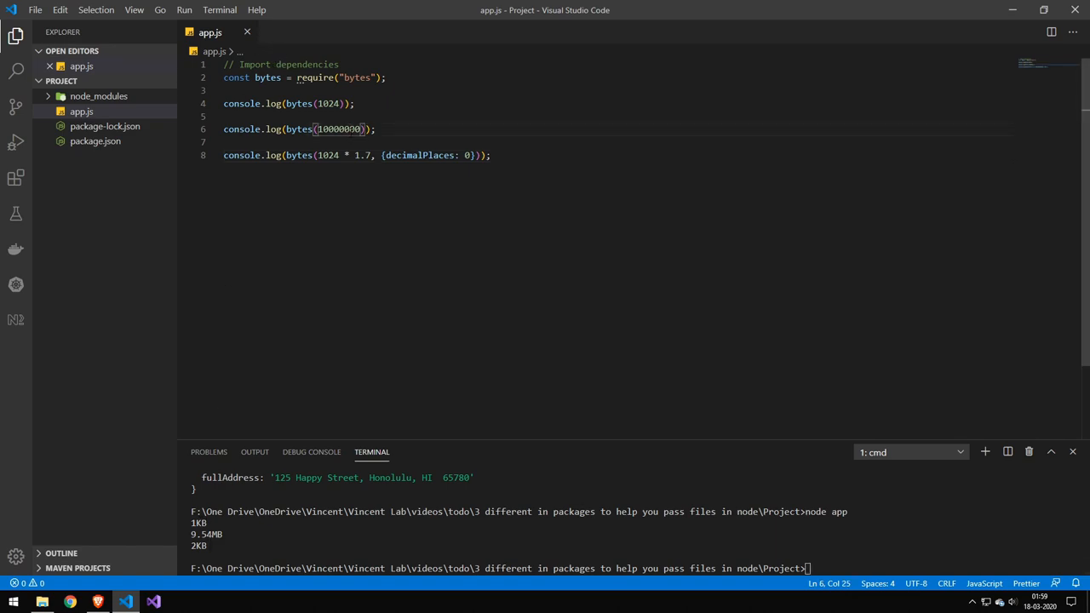
- Append four zeros to the second bytes() argument so it prints gigabytes
{"action": "type", "text": "0000"}
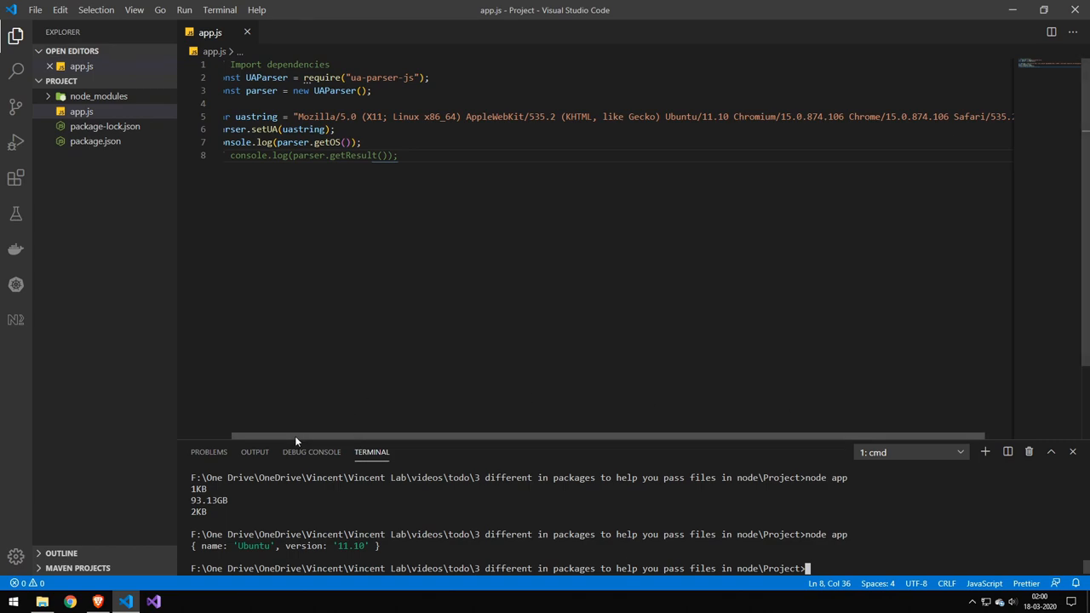
- Swap the getOS log for console.log(parser.getResult()) and rerun node app
{"action": "scroll", "scroll_direction": "left", "scroll_amount": 3}
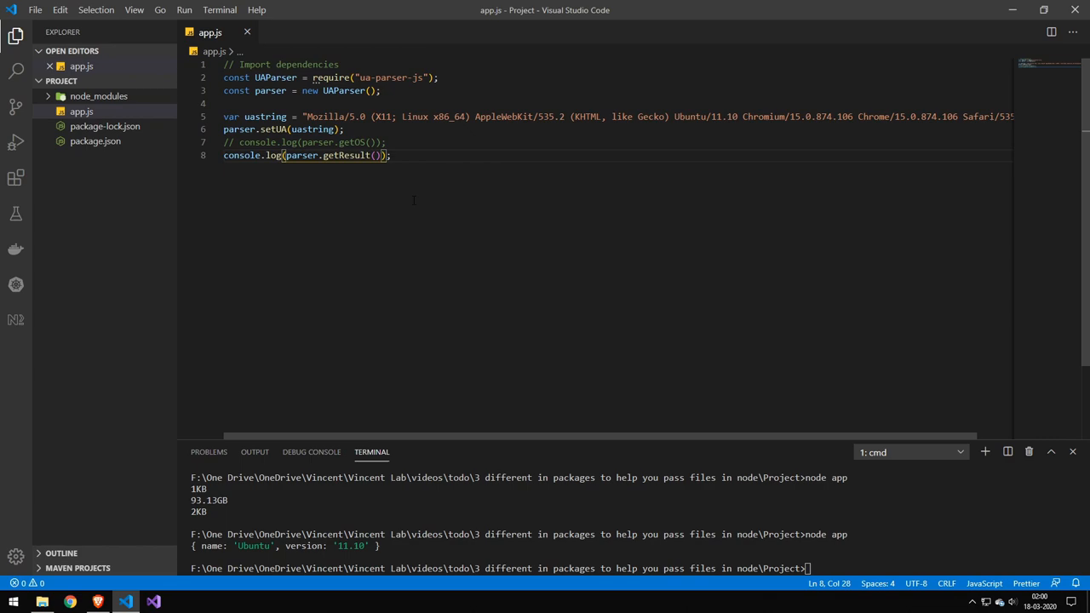
{"action": "key", "text": "Return"}
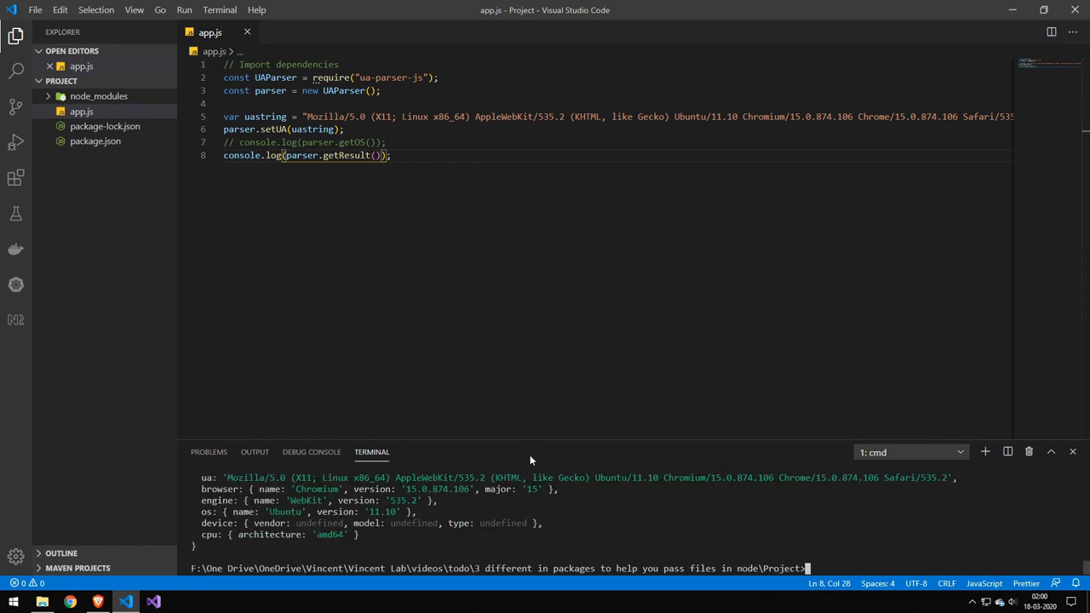
{"action": "mouse_move", "coordinate": [425, 447]}
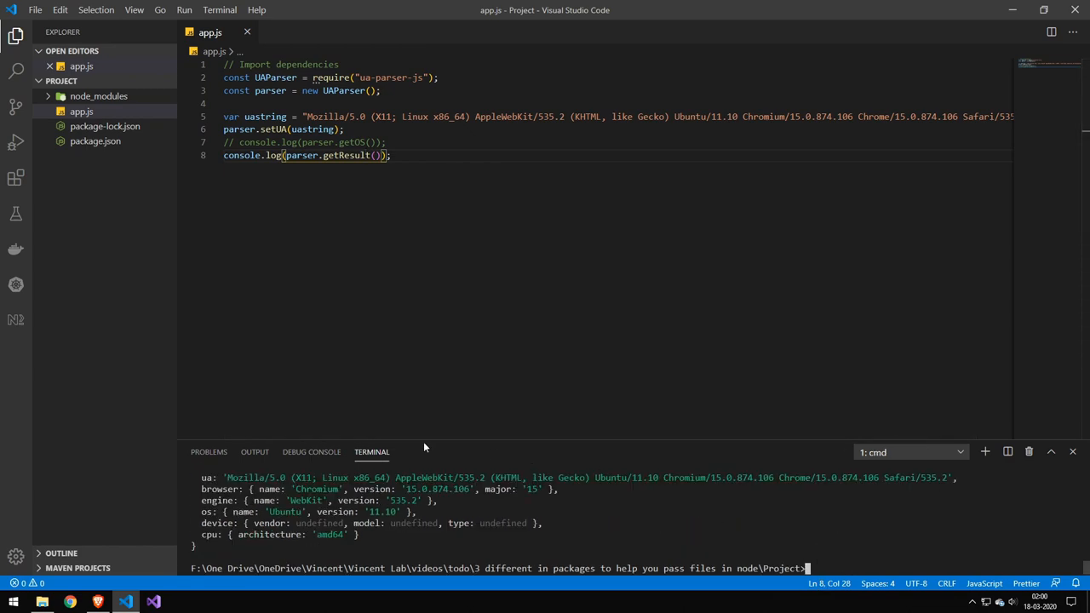